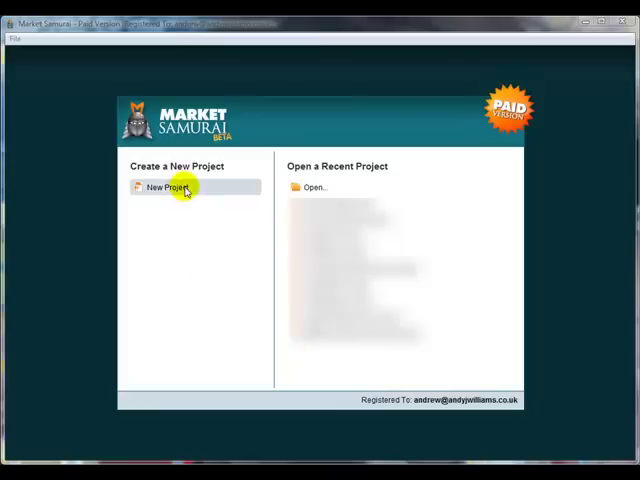
- Create a new Market Samurai project for the keyword 'fitness'
{"action": "left_click", "coordinate": [170, 188]}
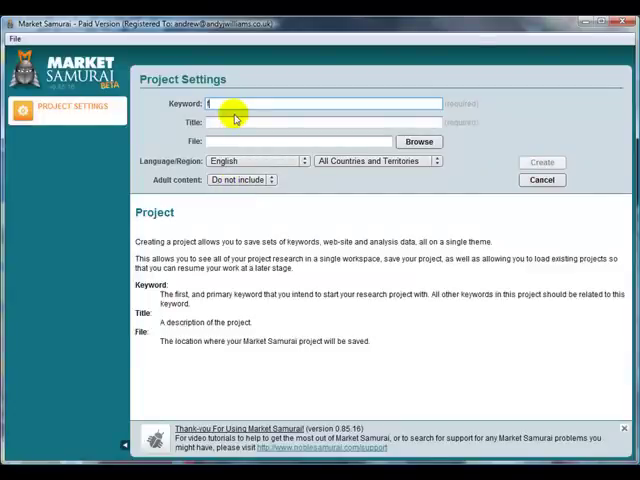
{"action": "type", "text": "fitness"}
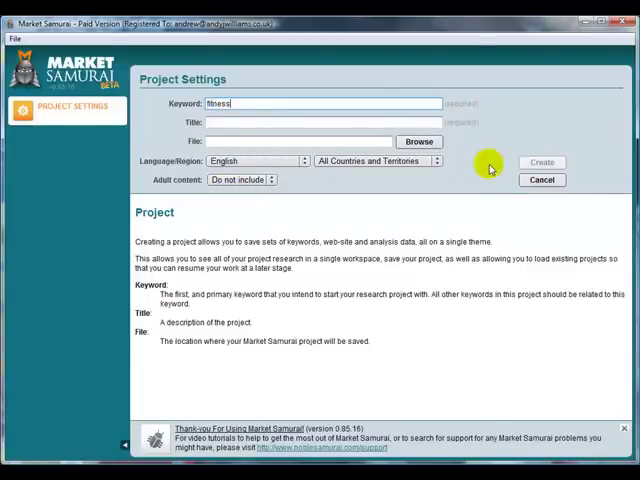
{"action": "left_click", "coordinate": [542, 162]}
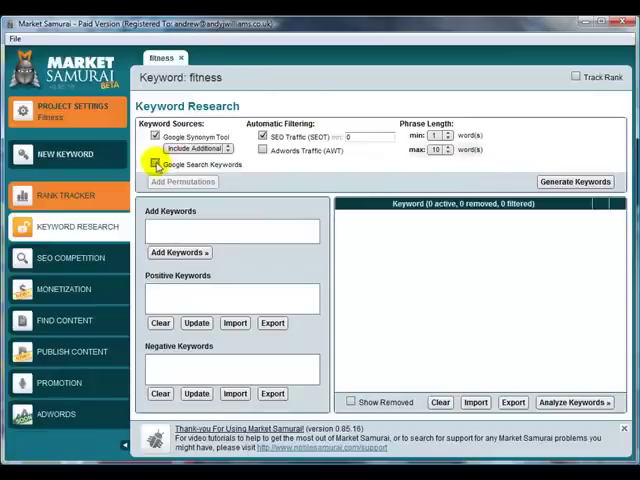
- Generate fitness keyword ideas with Google Search Keywords included, passing the CAPTCHA
{"action": "left_click", "coordinate": [576, 180]}
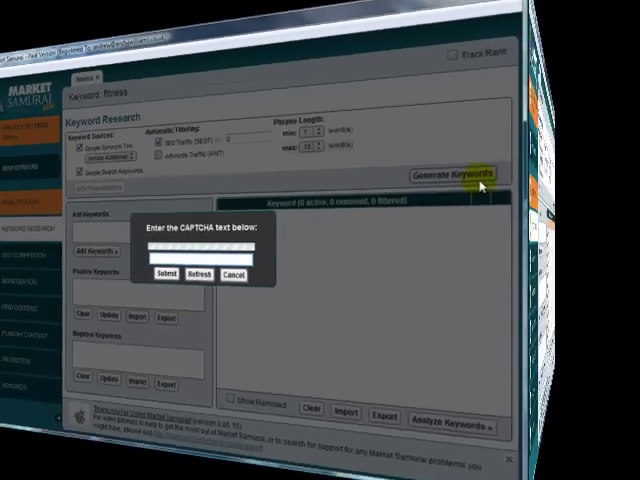
{"action": "left_click", "coordinate": [162, 276]}
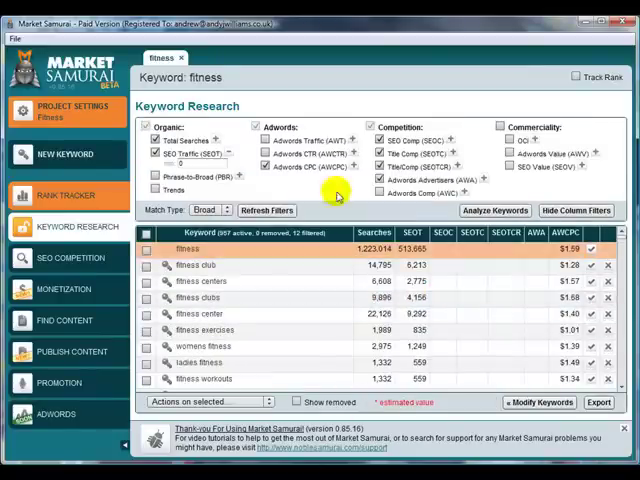
{"action": "mouse_move", "coordinate": [356, 298]}
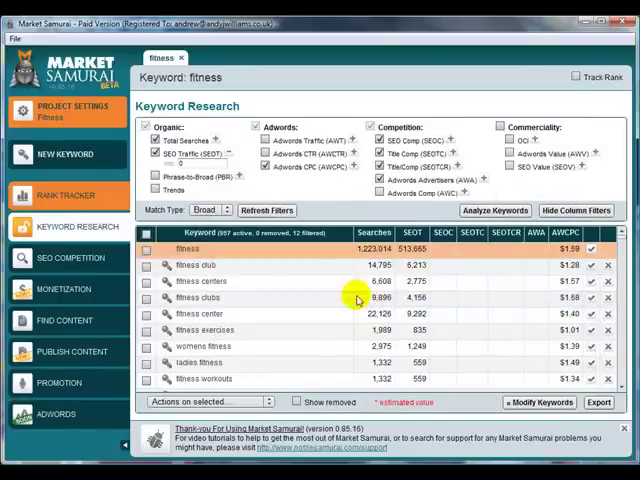
{"action": "mouse_move", "coordinate": [362, 232]}
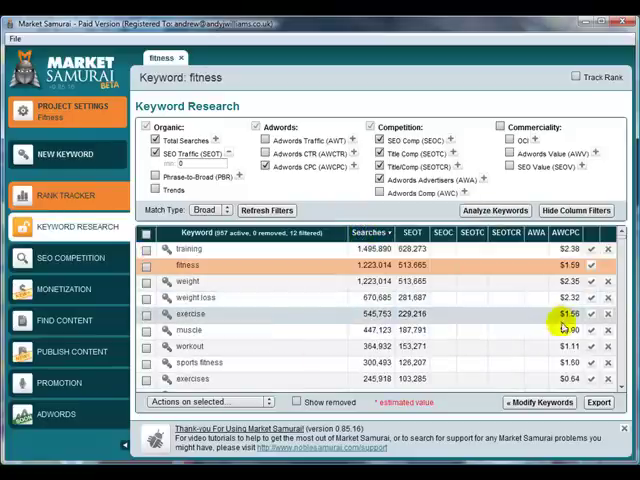
- Browse the sorted fitness keyword list and start 'fitness equipment' as its own keyword
{"action": "scroll", "scroll_direction": "down", "scroll_amount": 3}
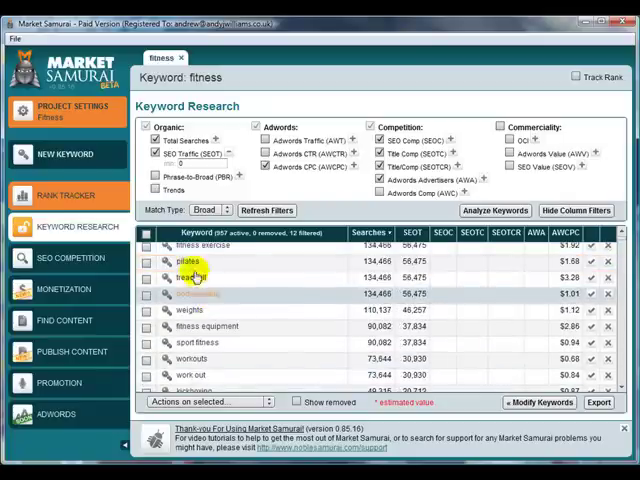
{"action": "mouse_move", "coordinate": [218, 356]}
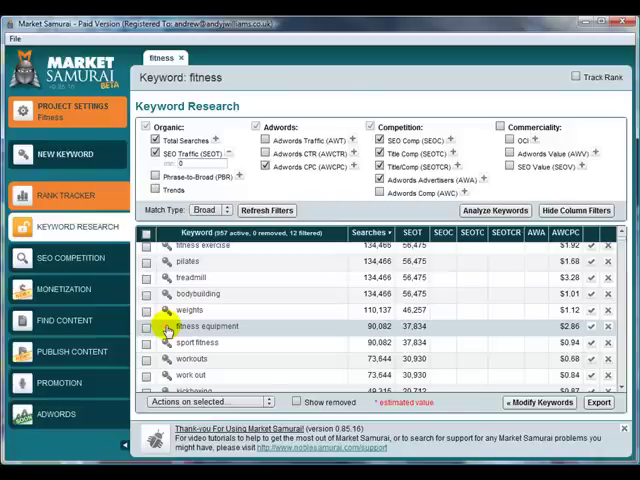
{"action": "double_click", "coordinate": [192, 326]}
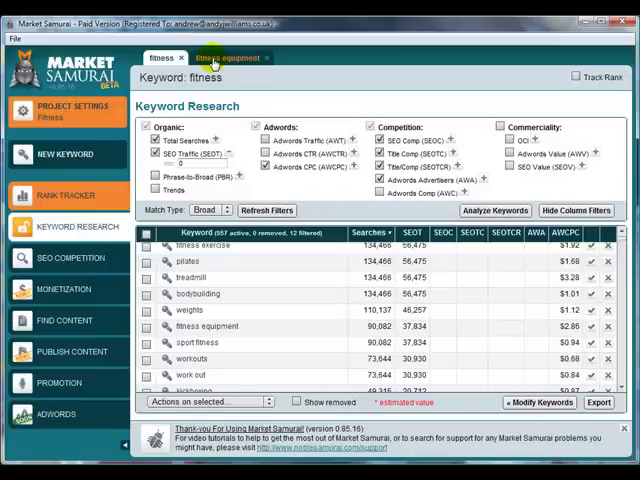
- Generate related keyword ideas for 'fitness equipment' in its Keyword Research module
{"action": "left_click", "coordinate": [228, 56]}
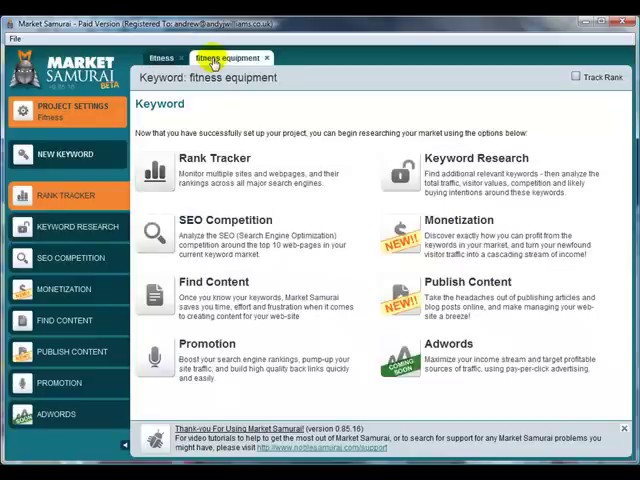
{"action": "left_click", "coordinate": [78, 226]}
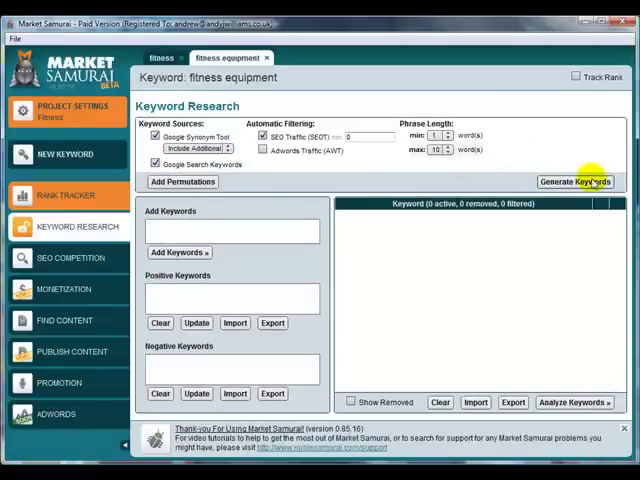
{"action": "left_click", "coordinate": [576, 180]}
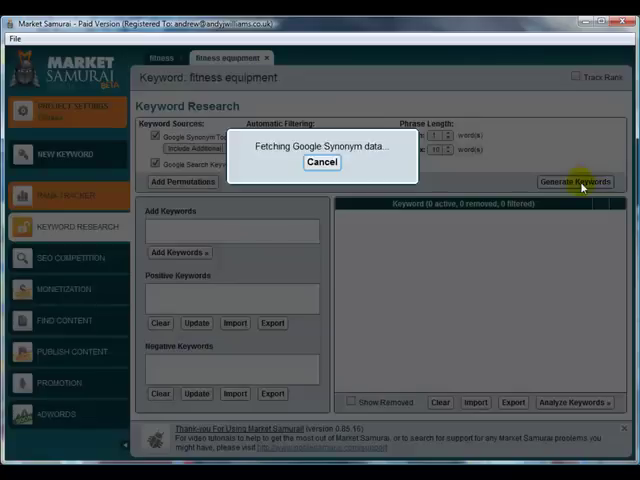
{"action": "left_click", "coordinate": [576, 180]}
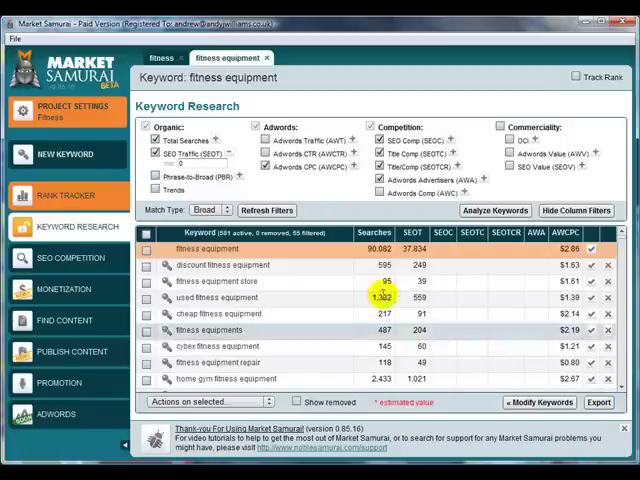
- Sort the fitness equipment keywords by Searches, highest first, and browse down to lower-volume terms
{"action": "left_click", "coordinate": [370, 232]}
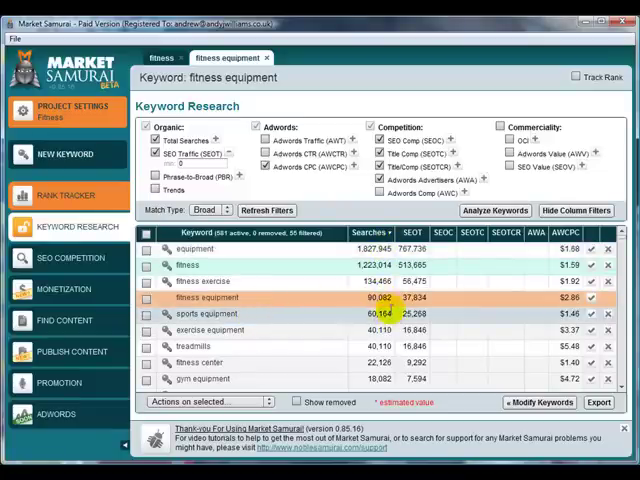
{"action": "mouse_move", "coordinate": [392, 318]}
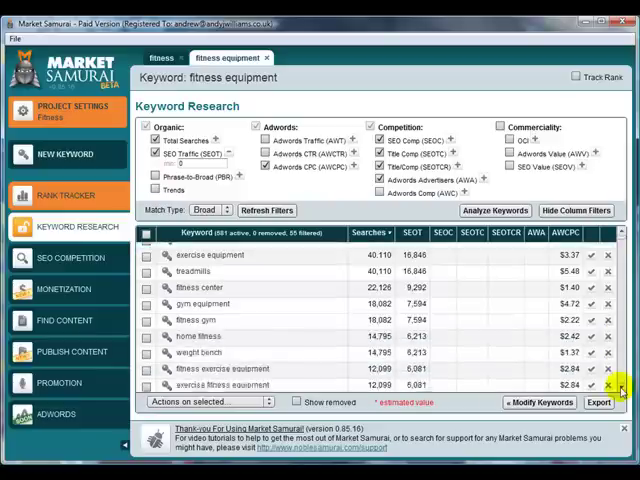
{"action": "scroll", "scroll_direction": "down", "scroll_amount": 3}
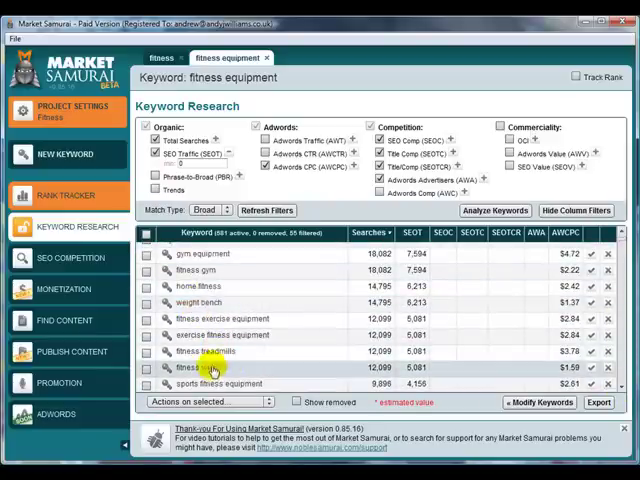
{"action": "scroll", "scroll_direction": "down", "scroll_amount": 3}
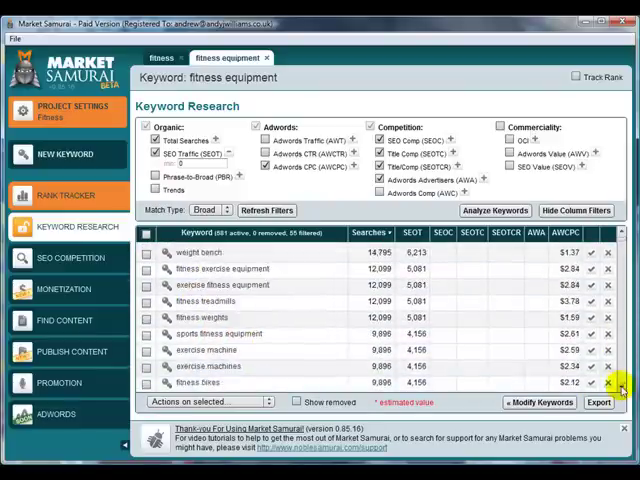
{"action": "scroll", "scroll_direction": "down", "scroll_amount": 3}
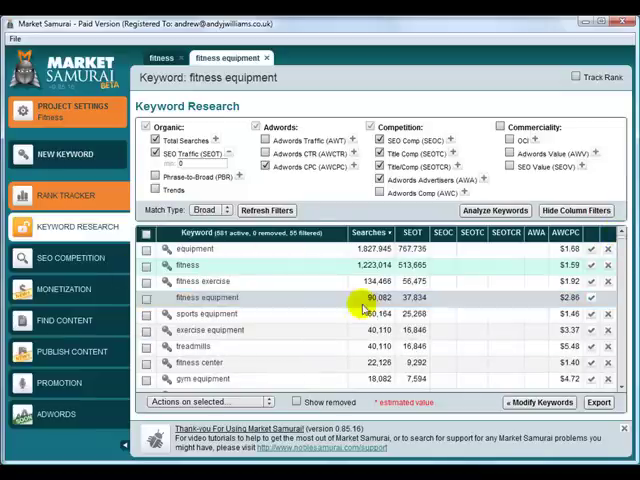
{"action": "scroll", "scroll_direction": "down", "scroll_amount": 3}
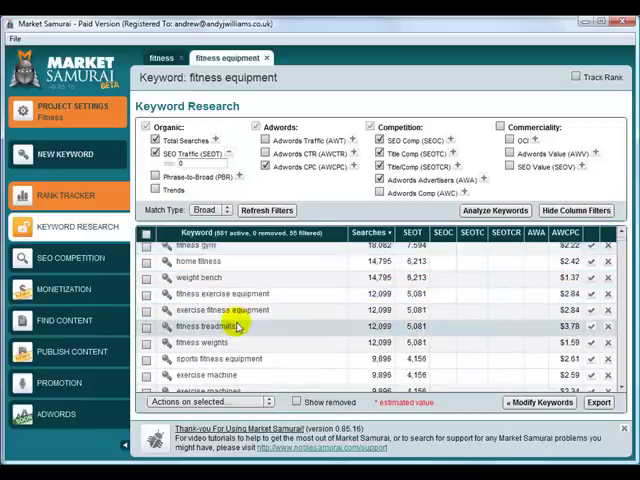
{"action": "scroll", "scroll_direction": "down", "scroll_amount": 3}
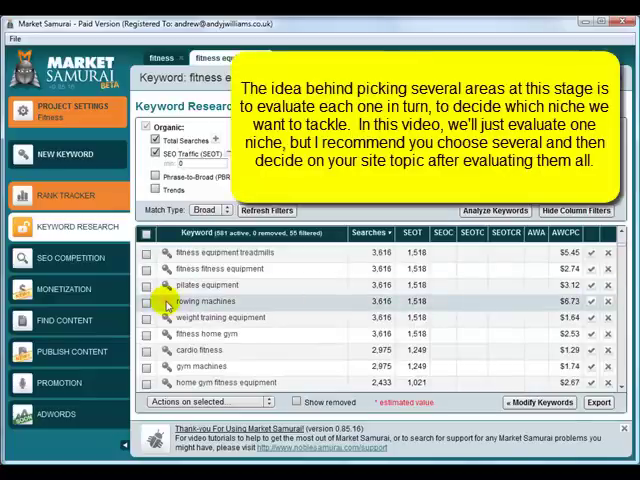
{"action": "mouse_move", "coordinate": [190, 316]}
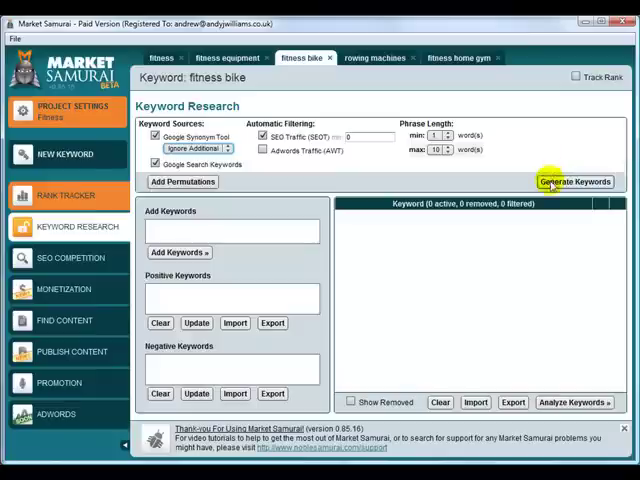
- Generate the fitness bike keyword list, then start another new keyword
{"action": "left_click", "coordinate": [576, 182]}
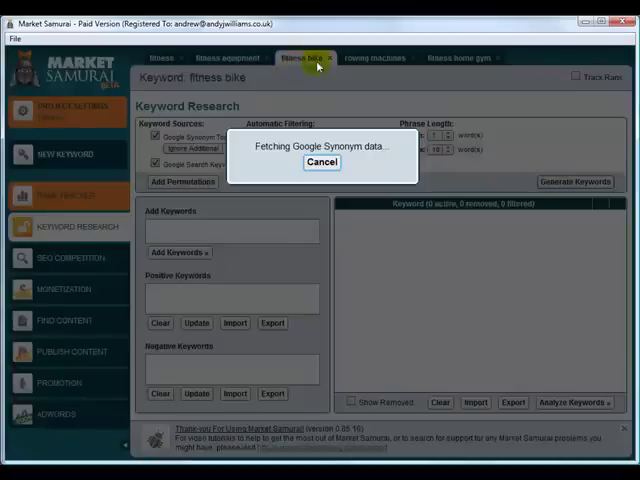
{"action": "mouse_move", "coordinate": [270, 172]}
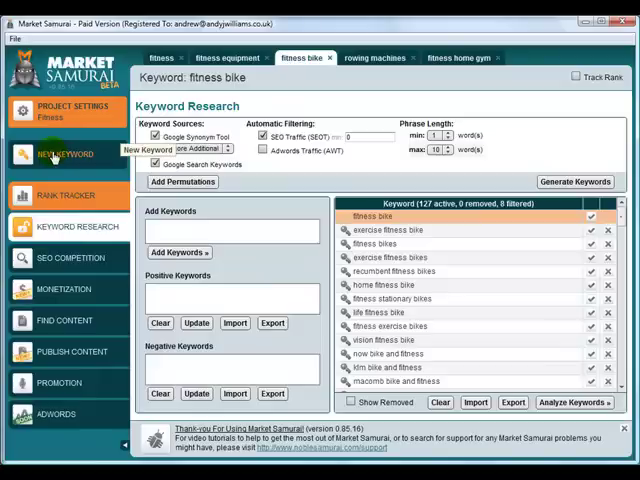
{"action": "left_click", "coordinate": [68, 154]}
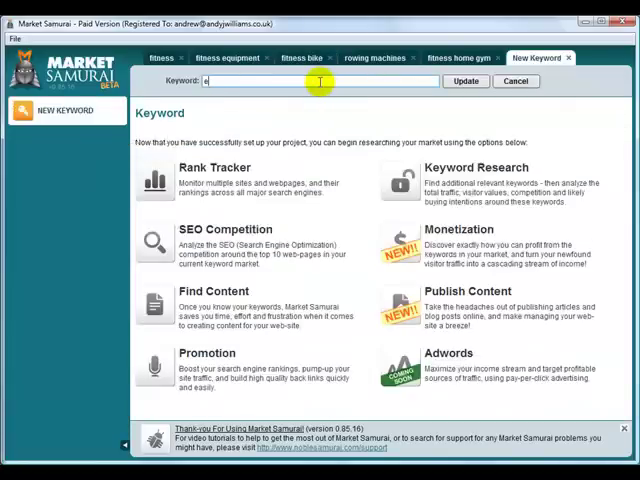
- Add 'exercise bike' as a keyword and generate its list with Google Synonym Tool set to Ignore Additional
{"action": "type", "text": "exercise bijke"}
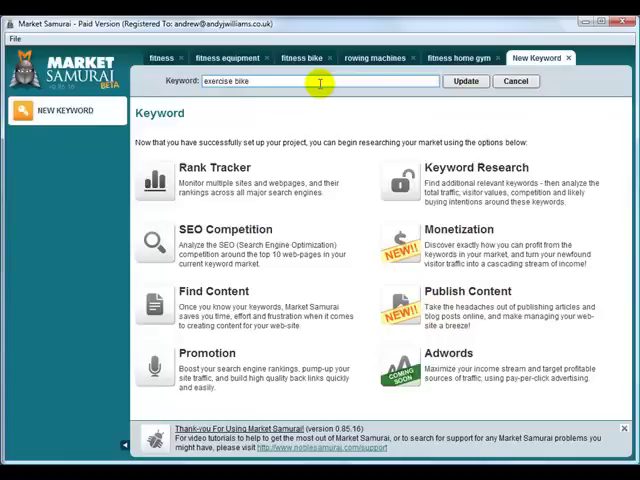
{"action": "left_click", "coordinate": [464, 80]}
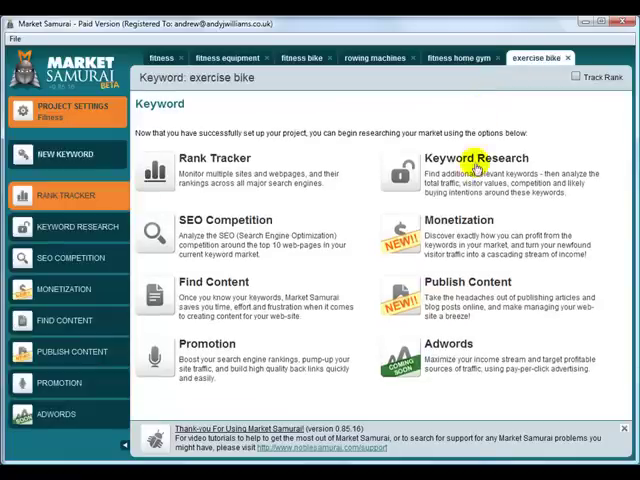
{"action": "left_click", "coordinate": [476, 160]}
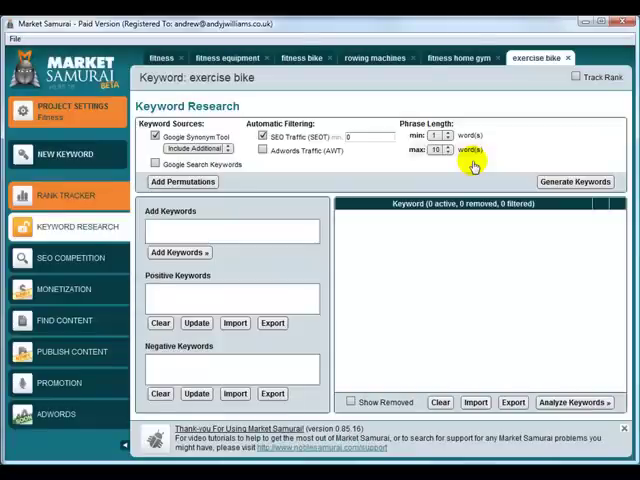
{"action": "left_click", "coordinate": [196, 148]}
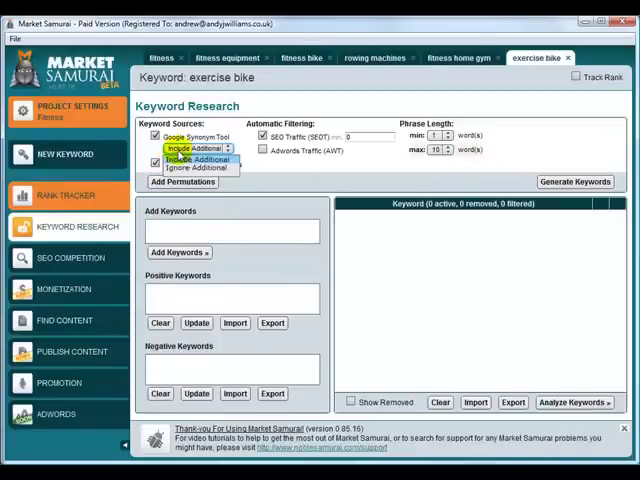
{"action": "left_click", "coordinate": [576, 180]}
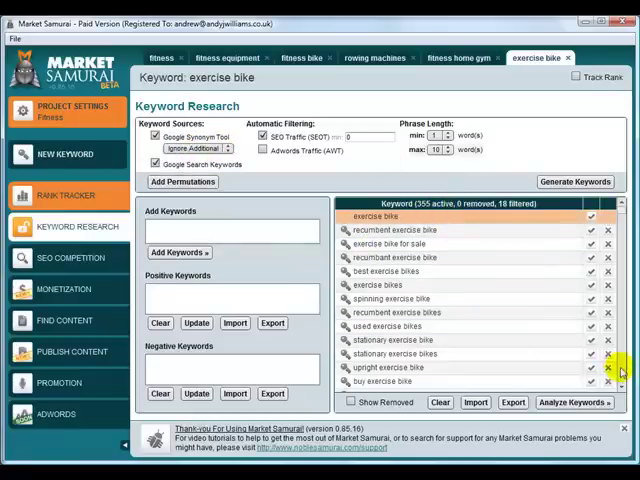
{"action": "scroll", "scroll_direction": "down", "scroll_amount": 3}
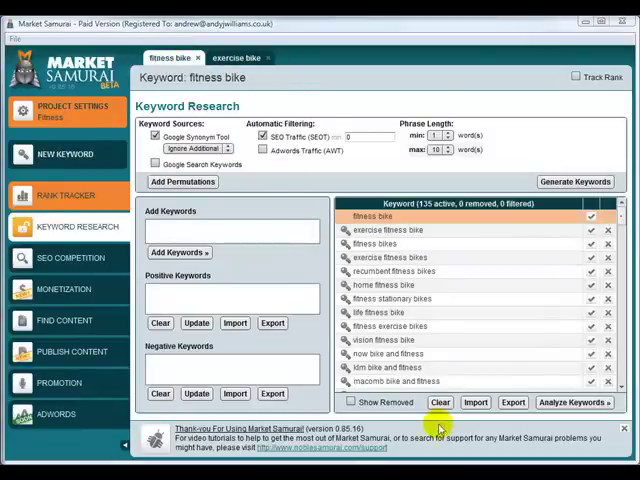
- Export the fitness bike list as 'fitness bike keywords.txt', overwriting the old file, and return to exercise bike
{"action": "left_click", "coordinate": [512, 402]}
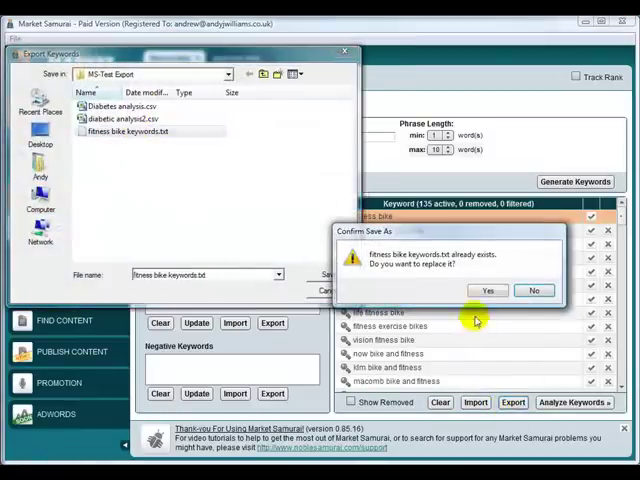
{"action": "left_click", "coordinate": [488, 290]}
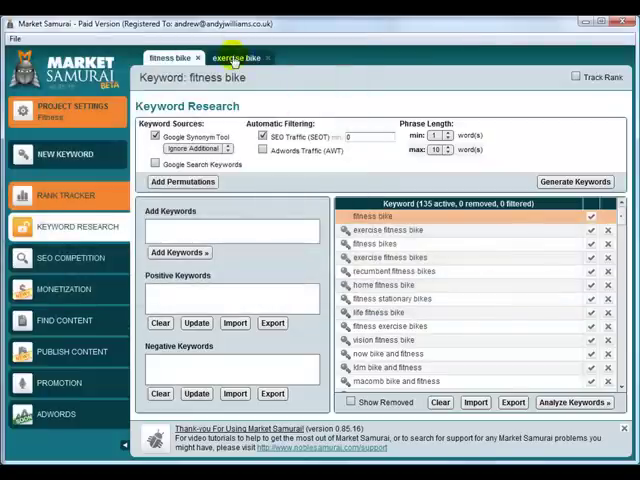
{"action": "left_click", "coordinate": [236, 56]}
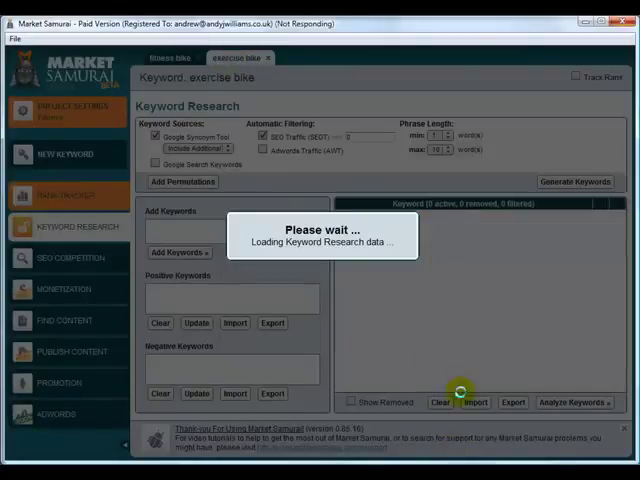
{"action": "left_click", "coordinate": [472, 402]}
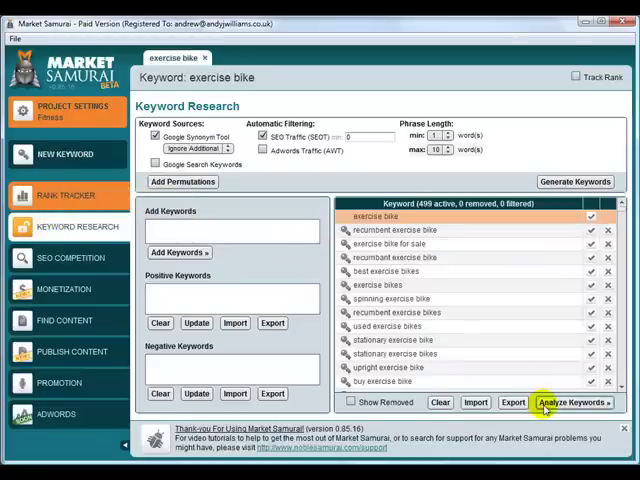
- Fetch search and competition data for the exercise bike keywords and rank them by Searches
{"action": "left_click", "coordinate": [574, 404]}
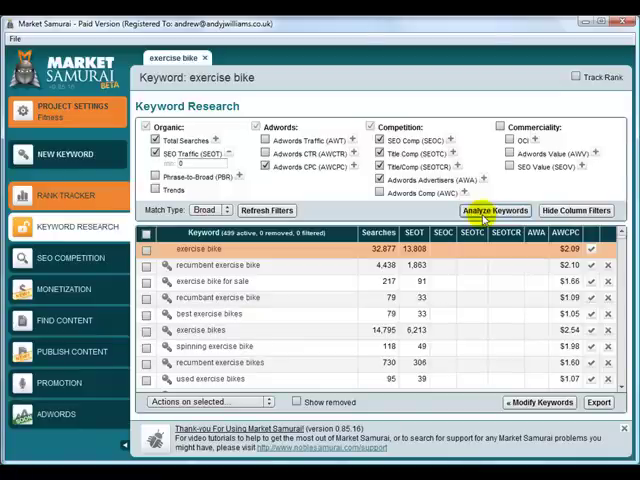
{"action": "left_click", "coordinate": [494, 210]}
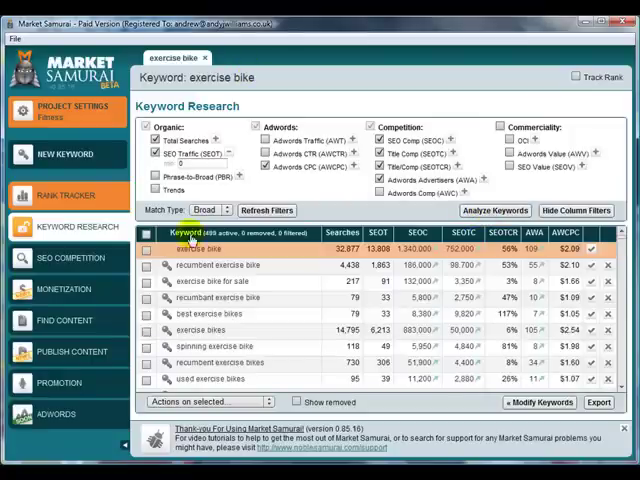
{"action": "left_click", "coordinate": [344, 232]}
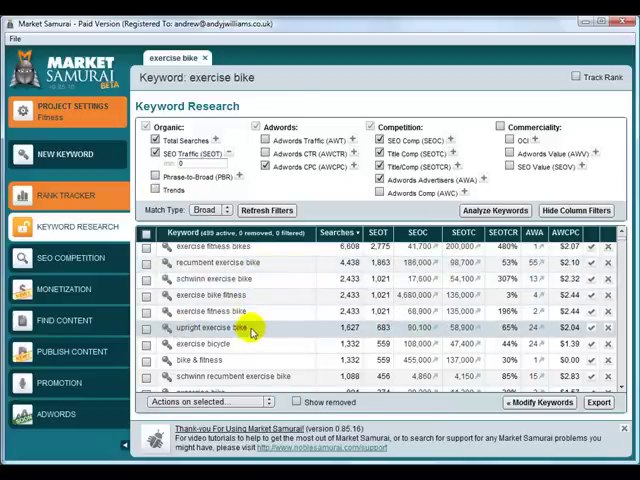
{"action": "scroll", "scroll_direction": "down", "scroll_amount": 3}
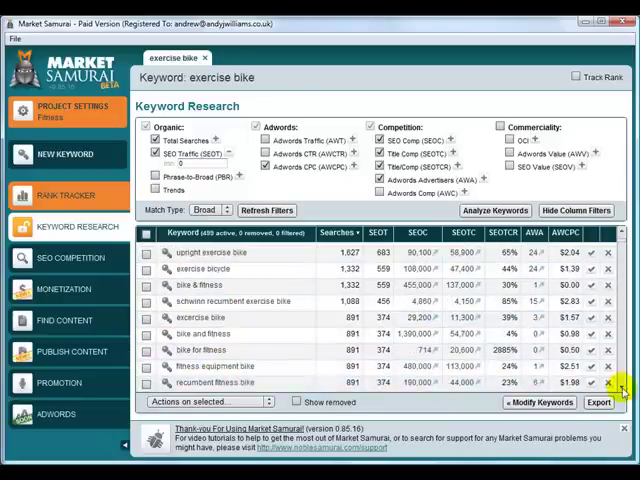
{"action": "scroll", "scroll_direction": "down", "scroll_amount": 3}
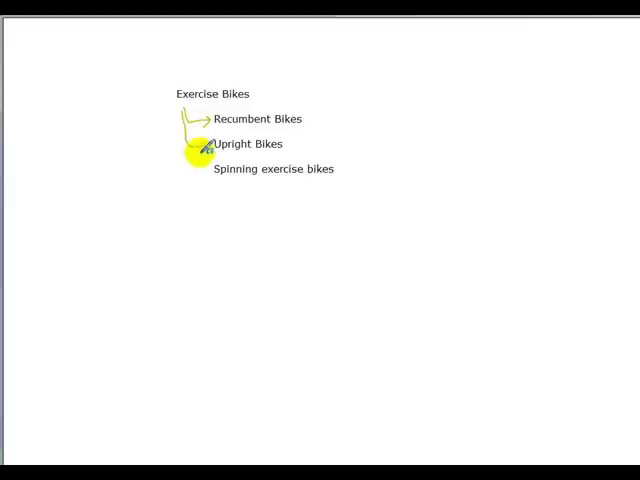
{"action": "left_click_drag", "start_coordinate": [196, 144], "coordinate": [200, 176]}
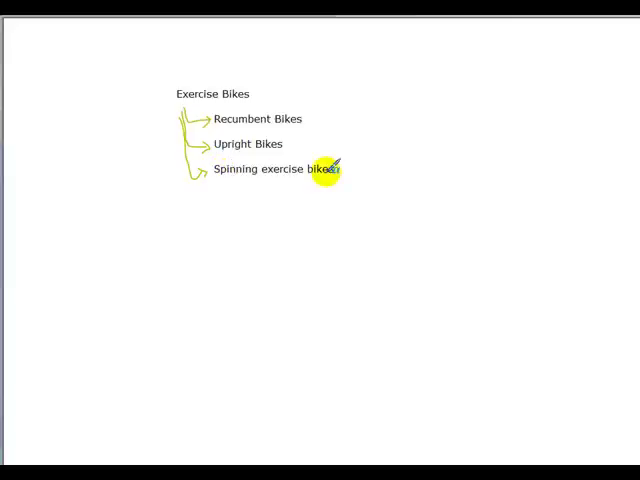
{"action": "mouse_move", "coordinate": [398, 168]}
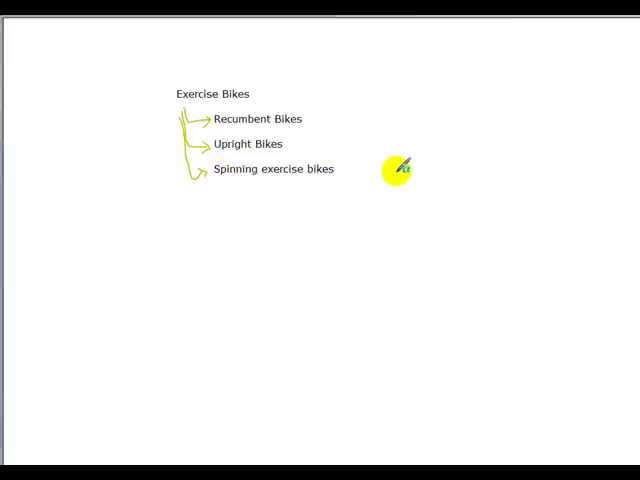
{"action": "mouse_move", "coordinate": [378, 152]}
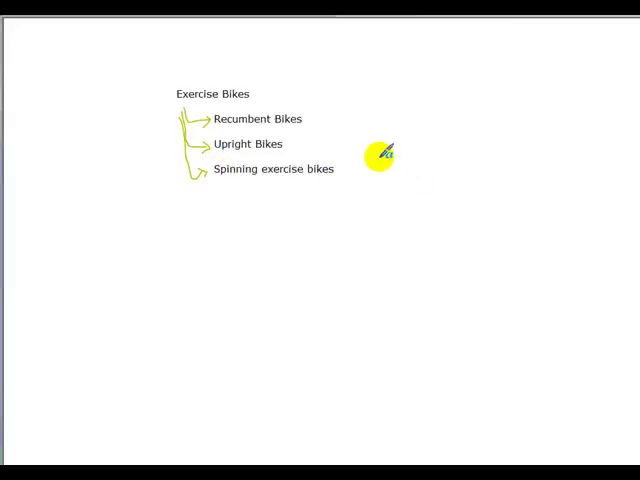
{"action": "mouse_move", "coordinate": [316, 116]}
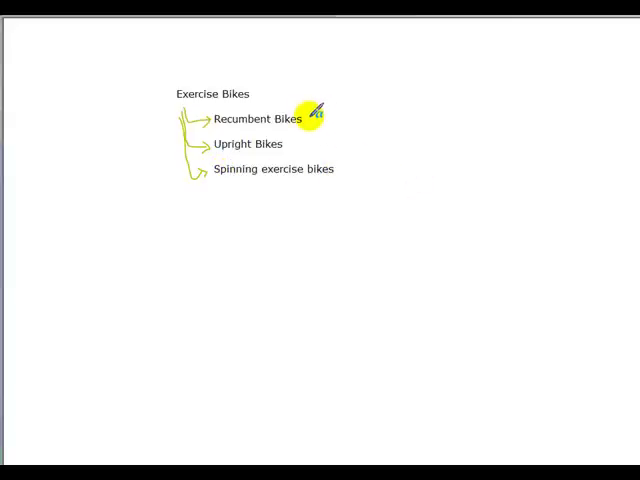
{"action": "left_click_drag", "start_coordinate": [324, 118], "coordinate": [430, 96]}
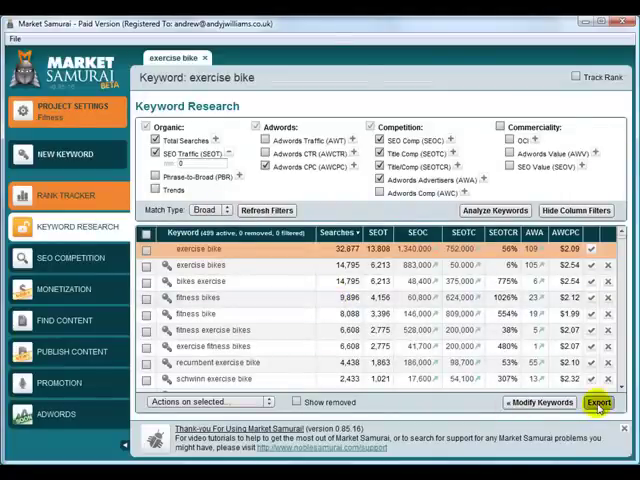
- Save the exercise bike keyword analysis file into the MS-Test Export folder
{"action": "left_click", "coordinate": [600, 404]}
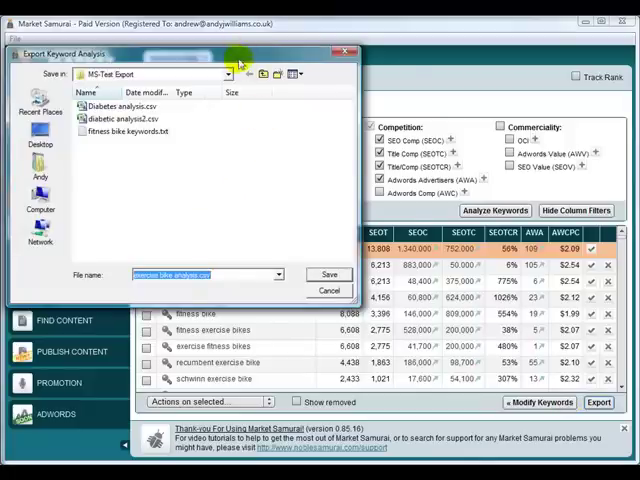
{"action": "left_click", "coordinate": [328, 288]}
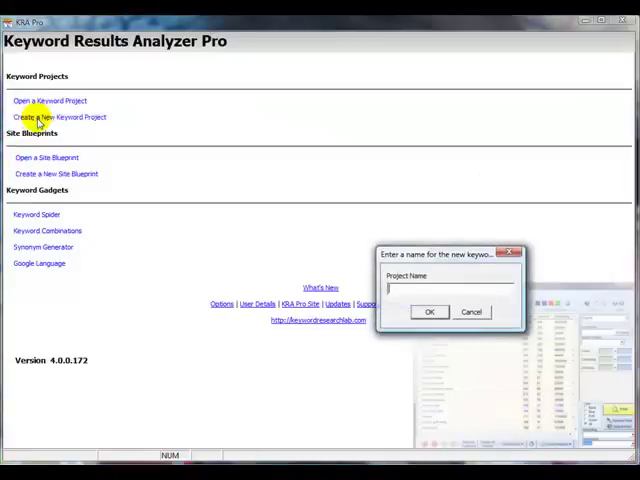
- Create a new keyword project named 'Fitness Bikes'
{"action": "type", "text": "Fitness B"}
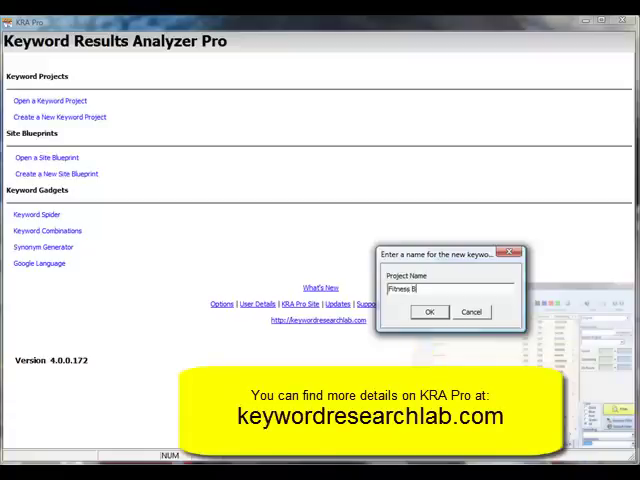
{"action": "left_click", "coordinate": [428, 312]}
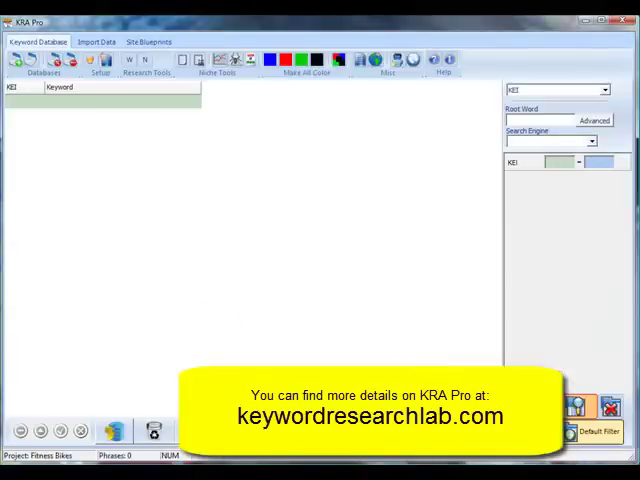
- Import the Market Samurai file 'exercise bike analysis.csv' into the project
{"action": "left_click", "coordinate": [96, 40]}
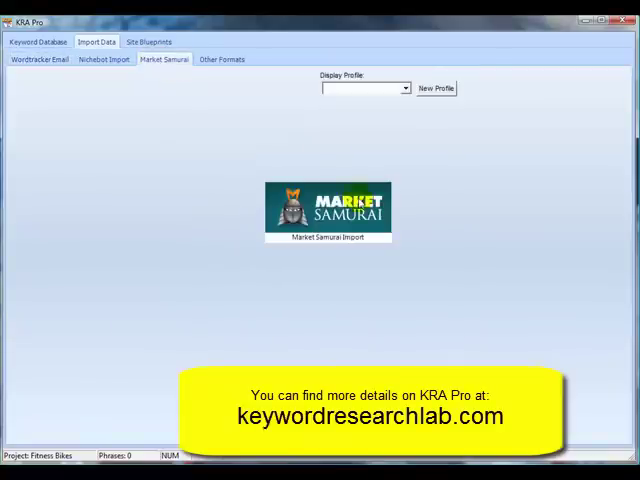
{"action": "left_click", "coordinate": [364, 88]}
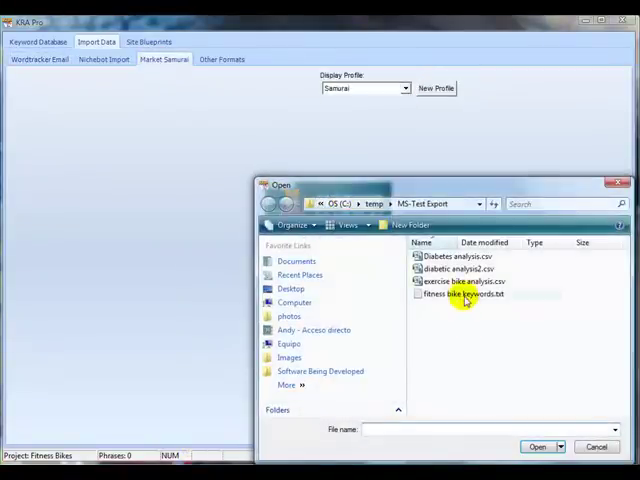
{"action": "left_click", "coordinate": [540, 446]}
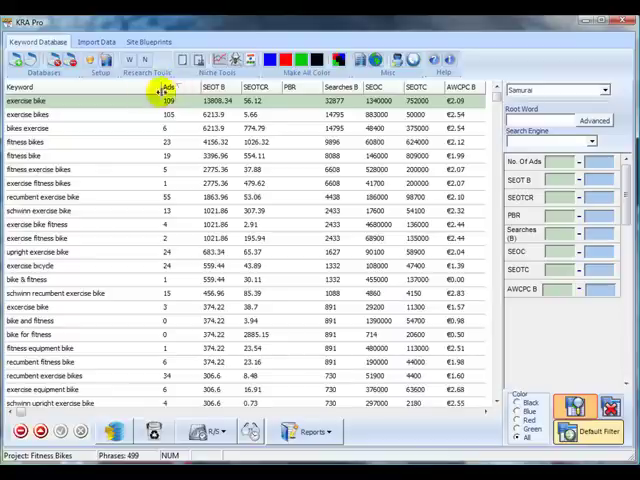
{"action": "left_click", "coordinate": [166, 88]}
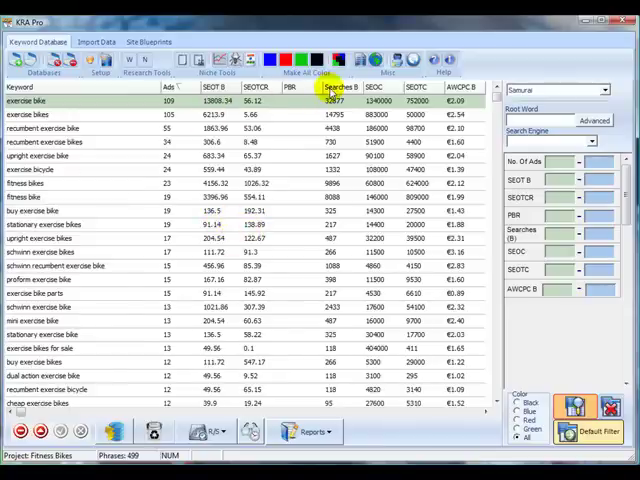
{"action": "left_click", "coordinate": [340, 88]}
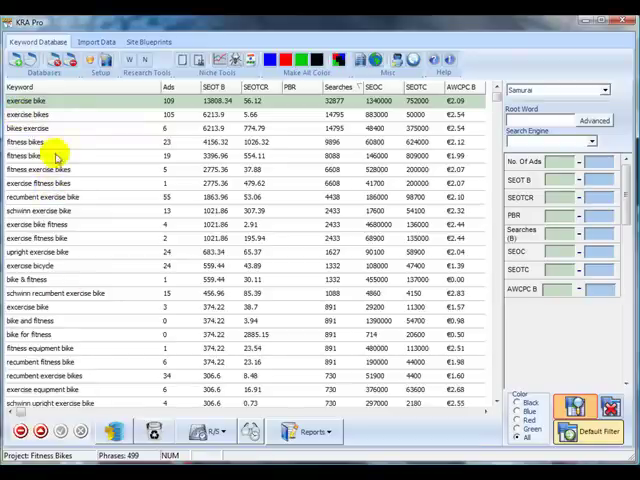
{"action": "left_click", "coordinate": [44, 196]}
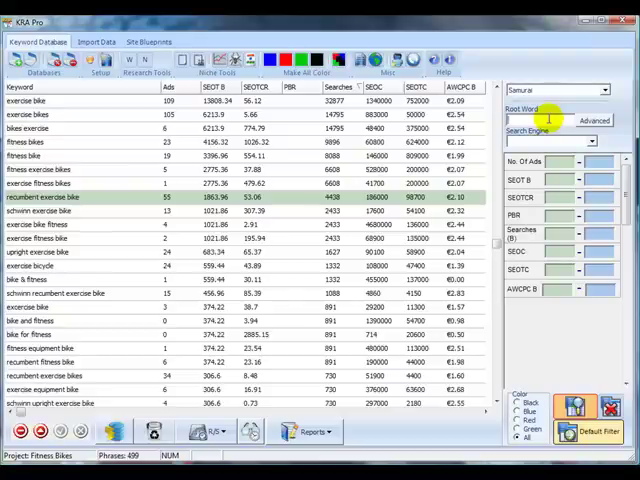
- Filter the keyword list by root word 'recum' and review the recumbent bike rows
{"action": "type", "text": "recumbent"}
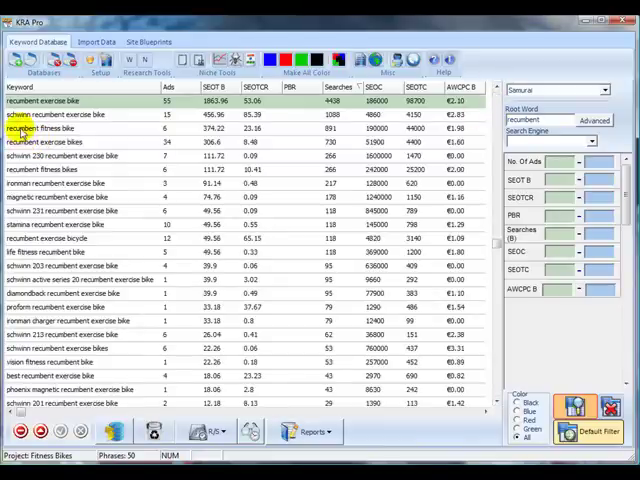
{"action": "left_click", "coordinate": [60, 140]}
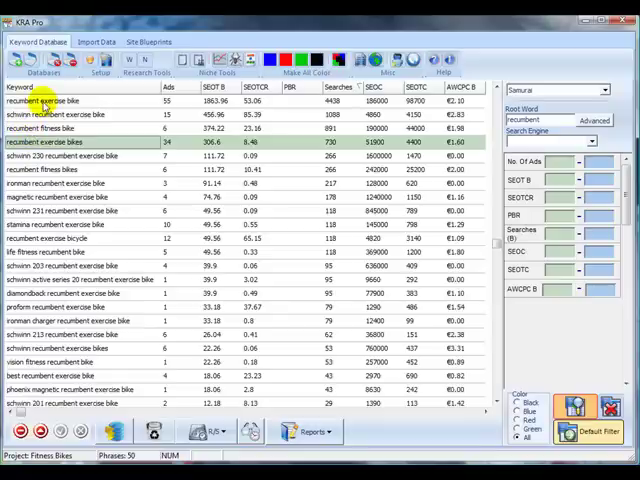
{"action": "left_click", "coordinate": [60, 114]}
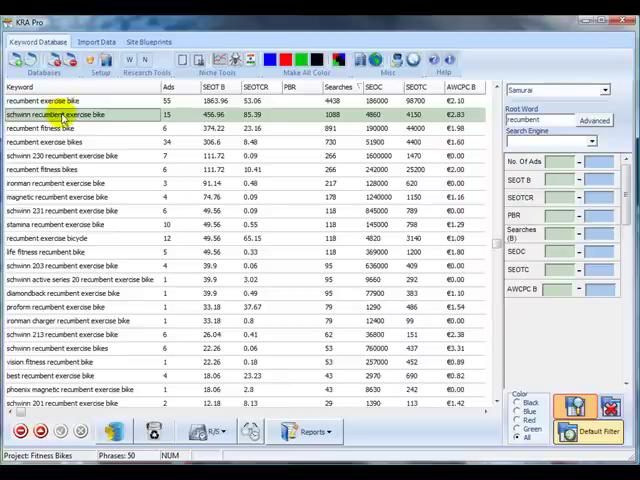
{"action": "left_click", "coordinate": [60, 156]}
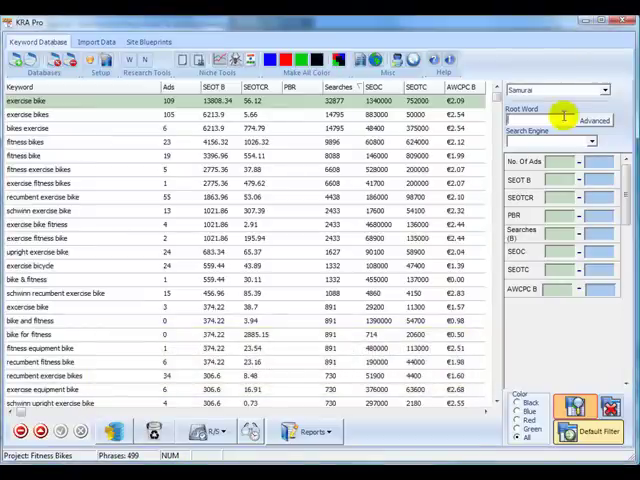
- Change the root word filter to 'spinning'
{"action": "type", "text": "spinning"}
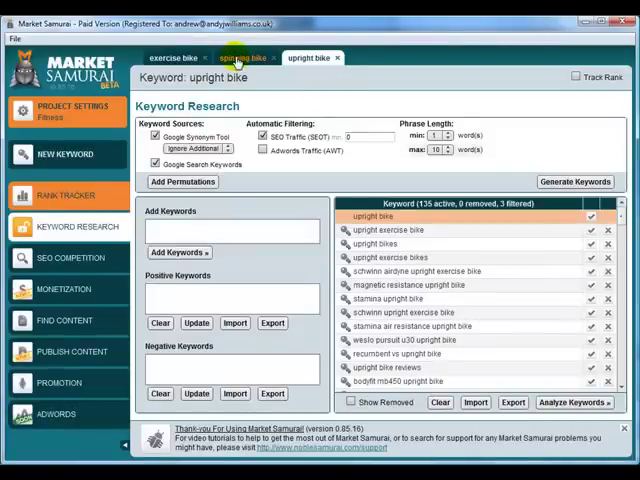
- Review the upright bike keyword tab, then show KRA Pro's Market Samurai import page
{"action": "left_click", "coordinate": [228, 56]}
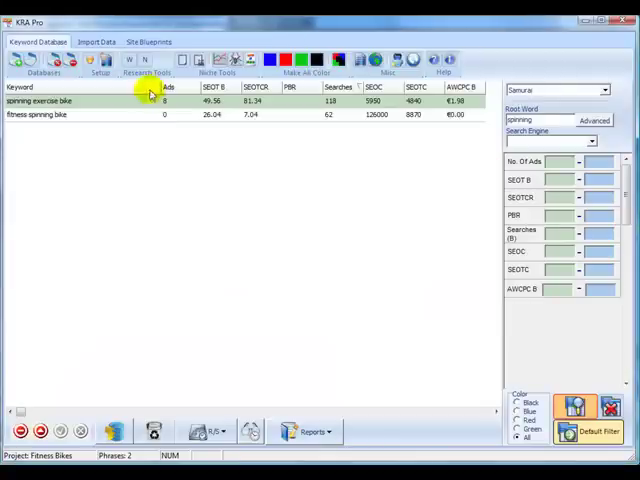
{"action": "left_click", "coordinate": [96, 40]}
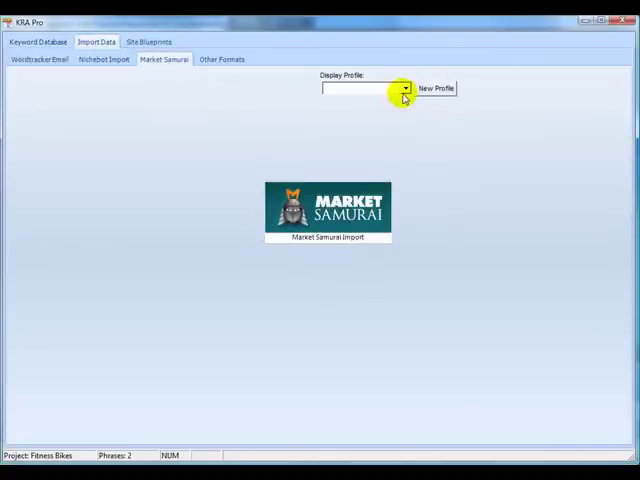
{"action": "mouse_move", "coordinate": [48, 70]}
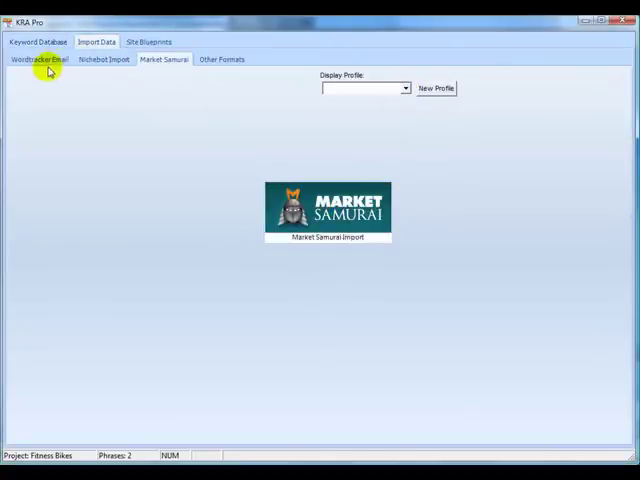
{"action": "left_click", "coordinate": [38, 40]}
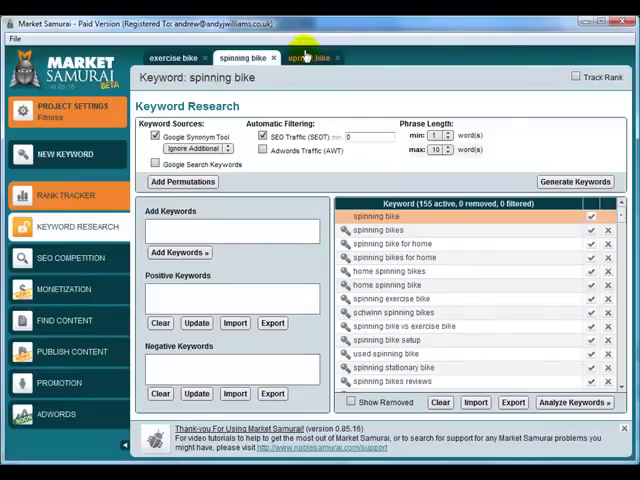
- Switch Market Samurai to the upright bike keyword research tab
{"action": "left_click", "coordinate": [306, 56]}
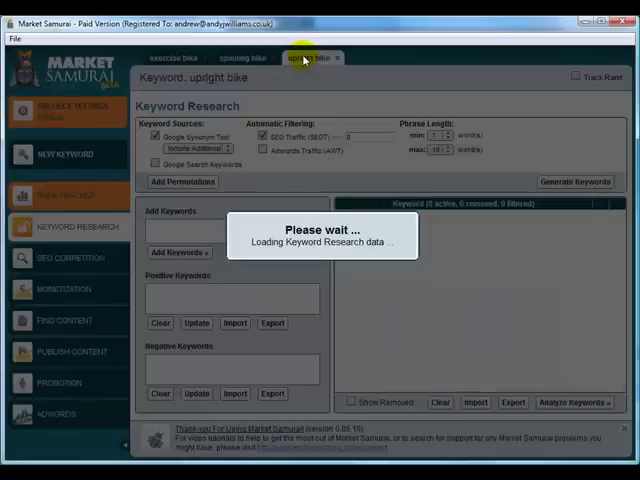